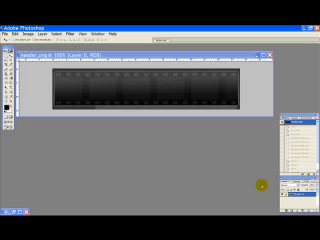
mouse_move(251, 179)
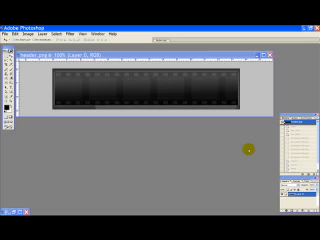